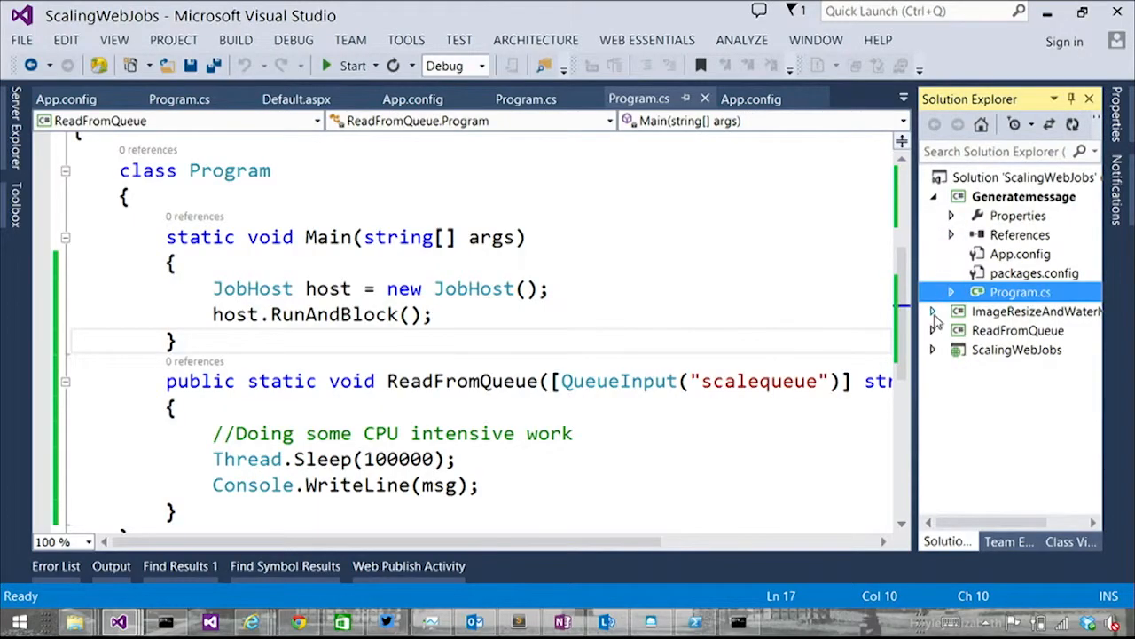
# Expand and select the ReadFromQueue project, then bring up its context menu
pyautogui.click(932, 330)
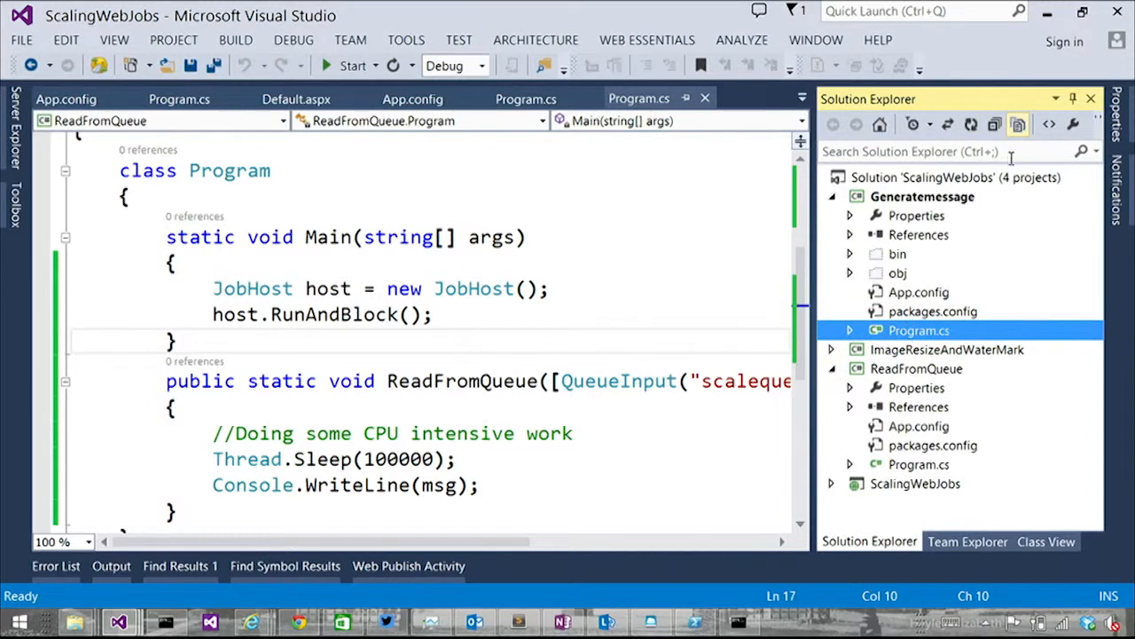
pyautogui.click(916, 368)
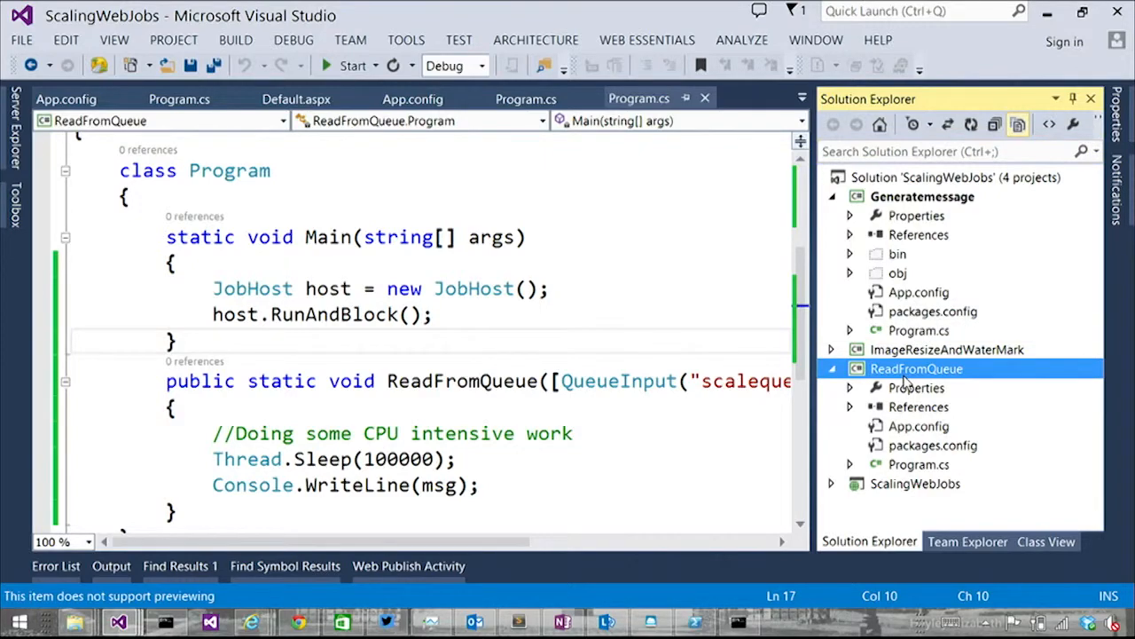
pyautogui.rightClick(916, 368)
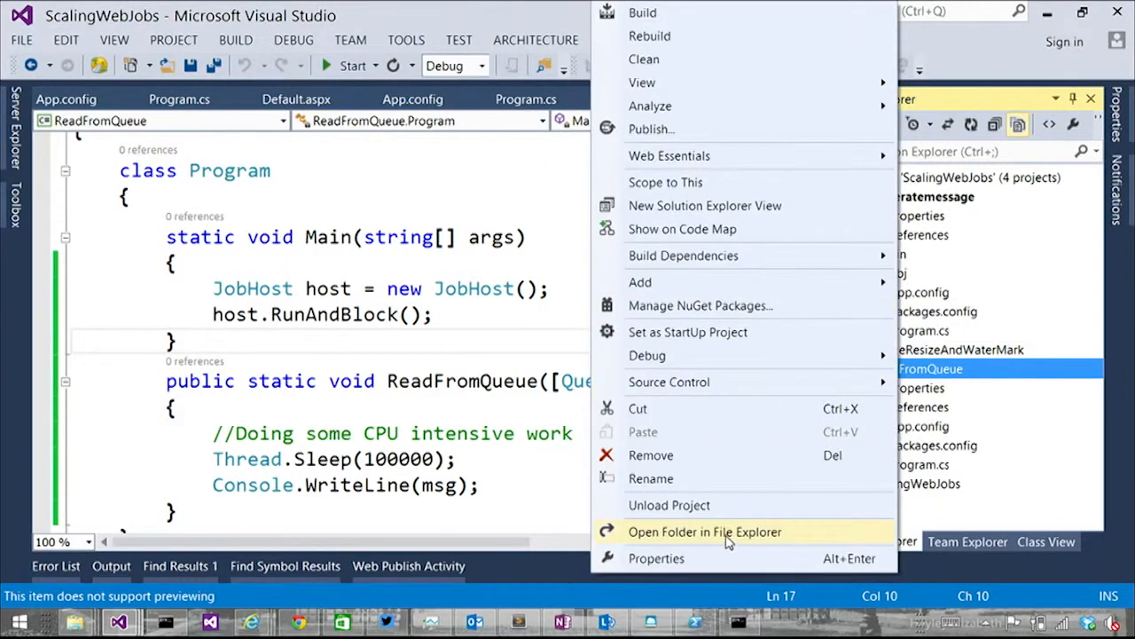
# Open the ReadFromQueue folder in File Explorer and list all apps for opening Settings.job
pyautogui.click(704, 531)
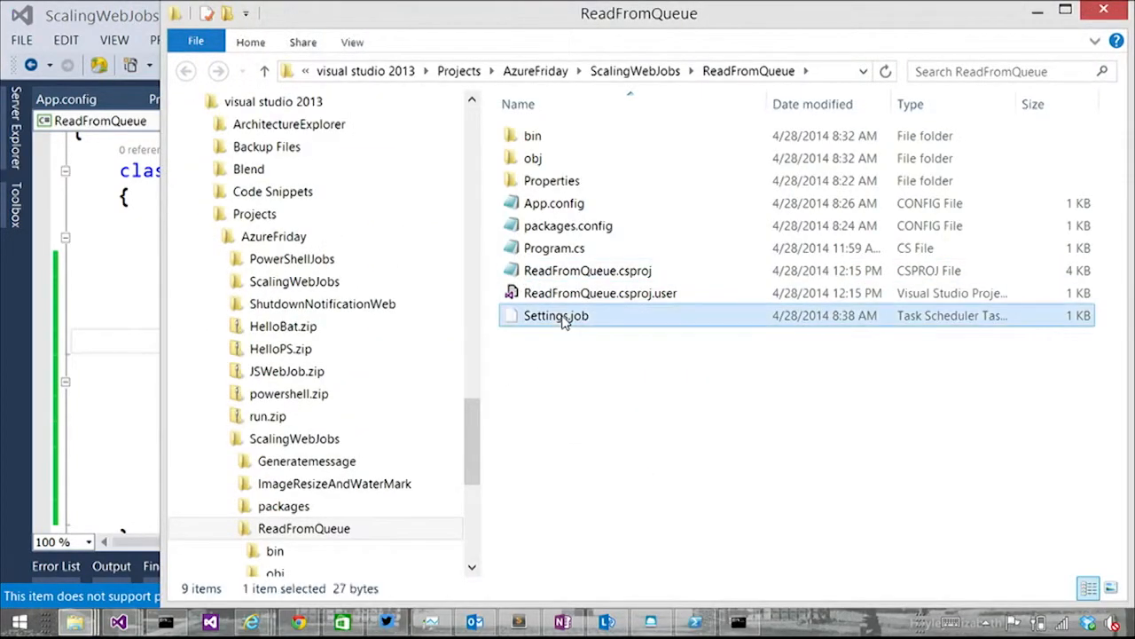
pyautogui.rightClick(556, 315)
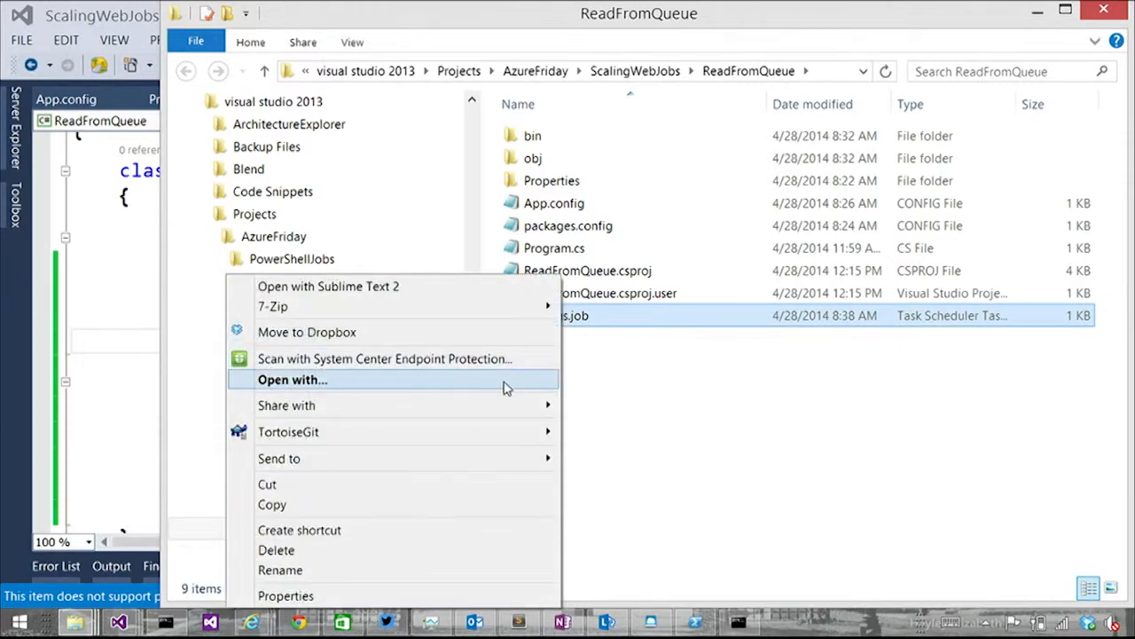
pyautogui.click(292, 379)
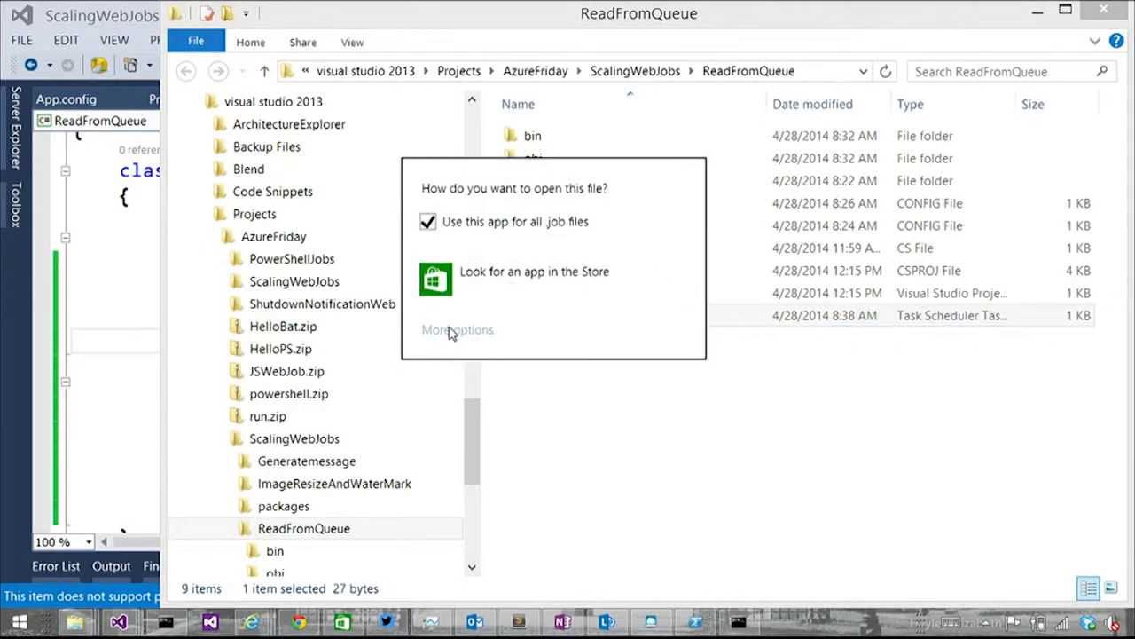
pyautogui.click(456, 329)
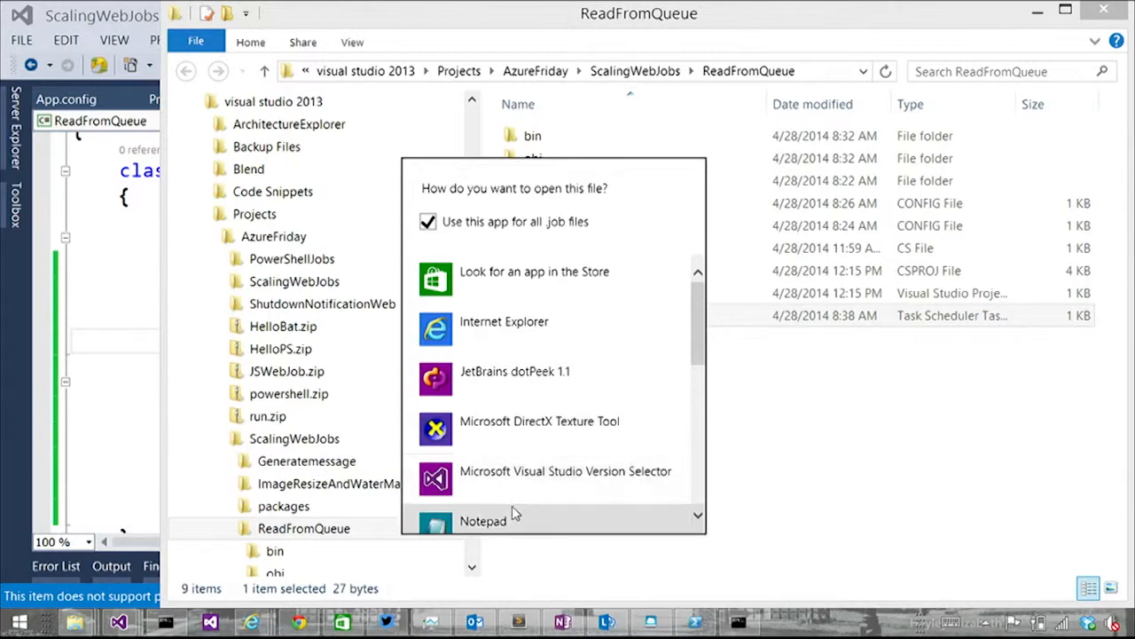
# Open Settings.job in Notepad, reposition the window, and place the cursor after is_singleton: true
pyautogui.click(484, 521)
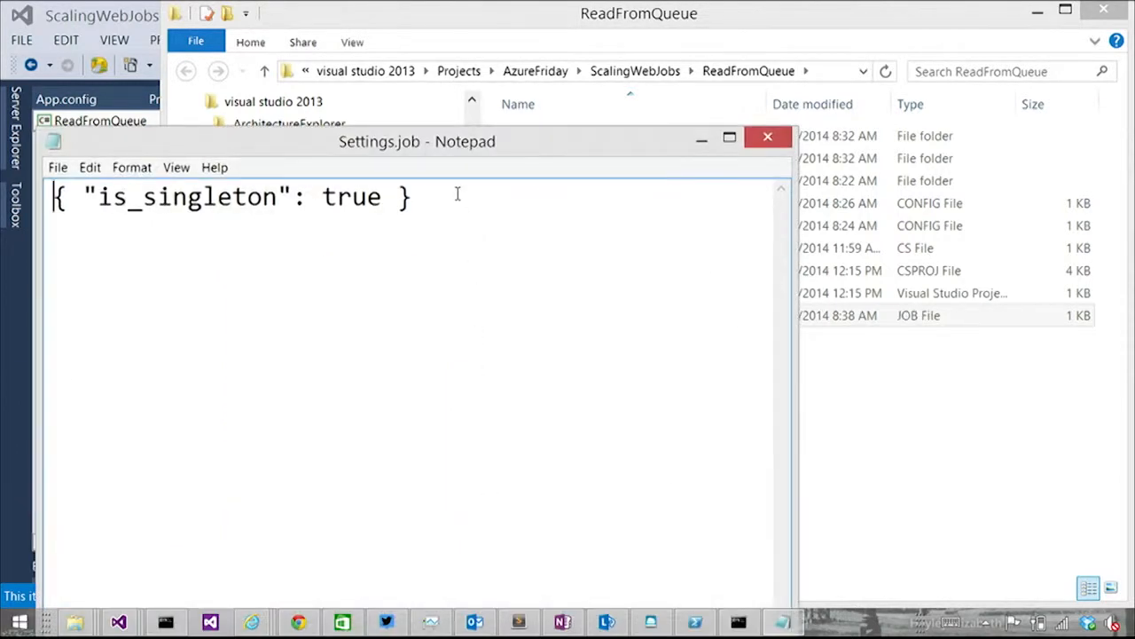
pyautogui.moveTo(417, 141); pyautogui.dragTo(716, 273)
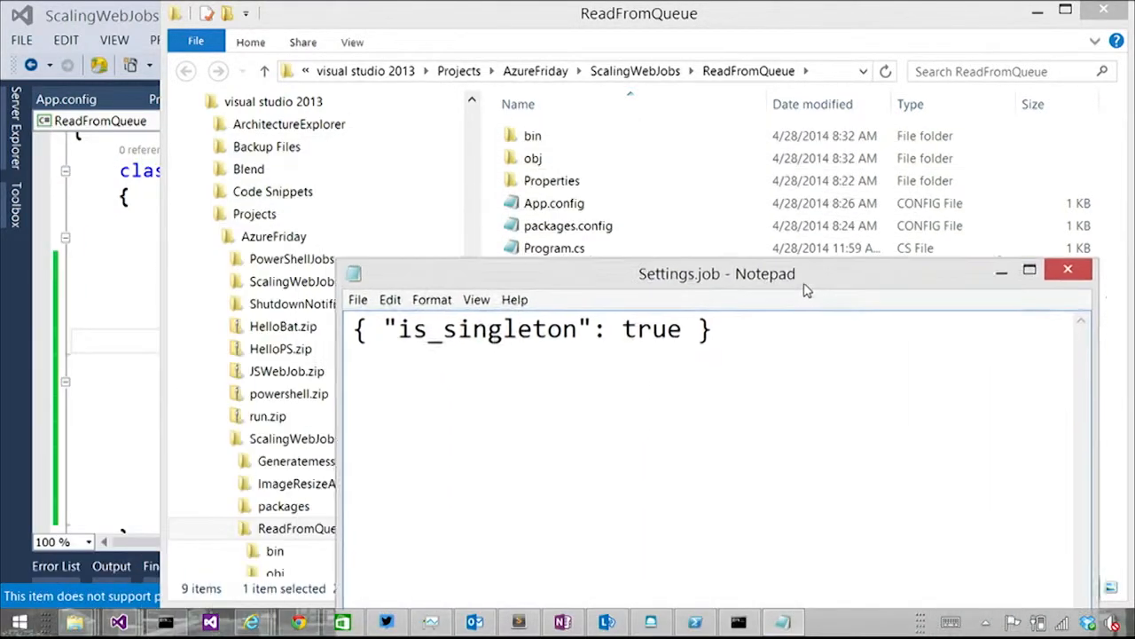
pyautogui.moveTo(717, 273); pyautogui.dragTo(751, 293)
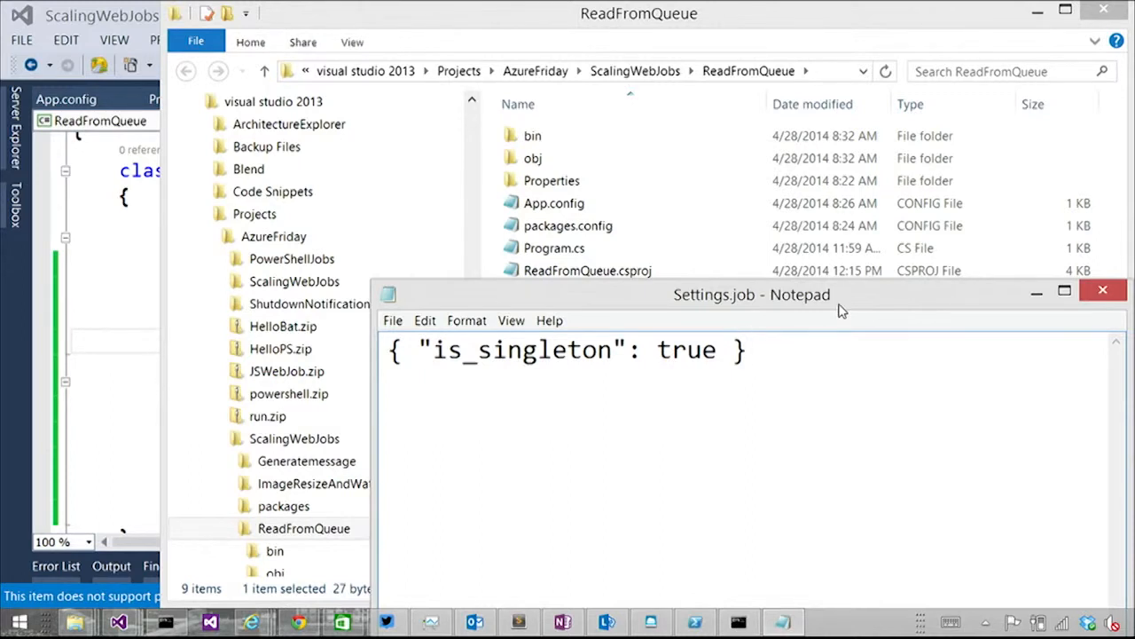
pyautogui.click(772, 349)
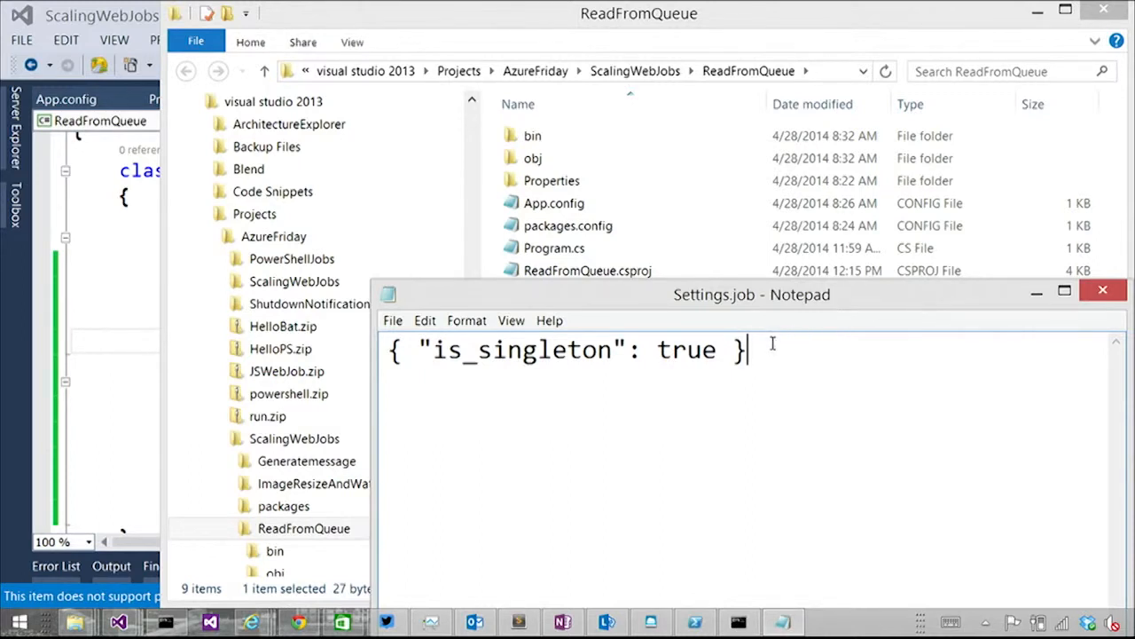